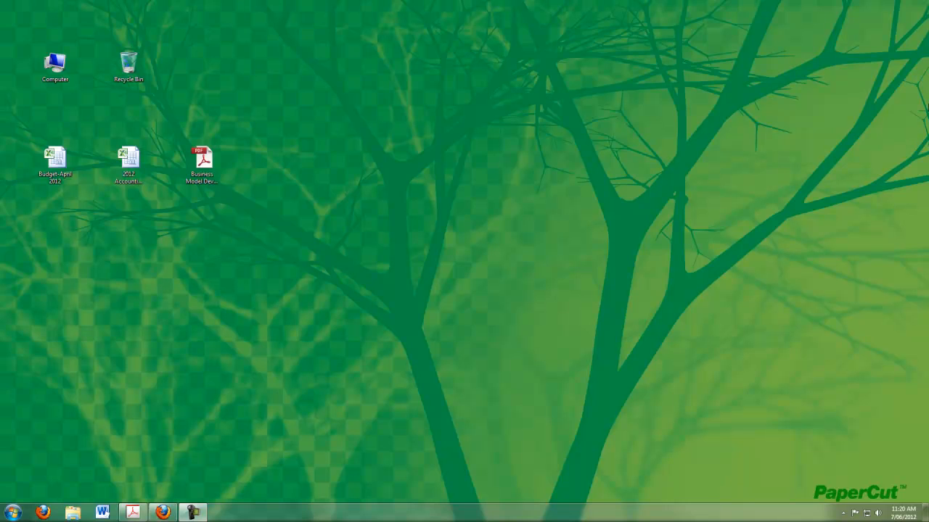
mouse_move(570, 195)
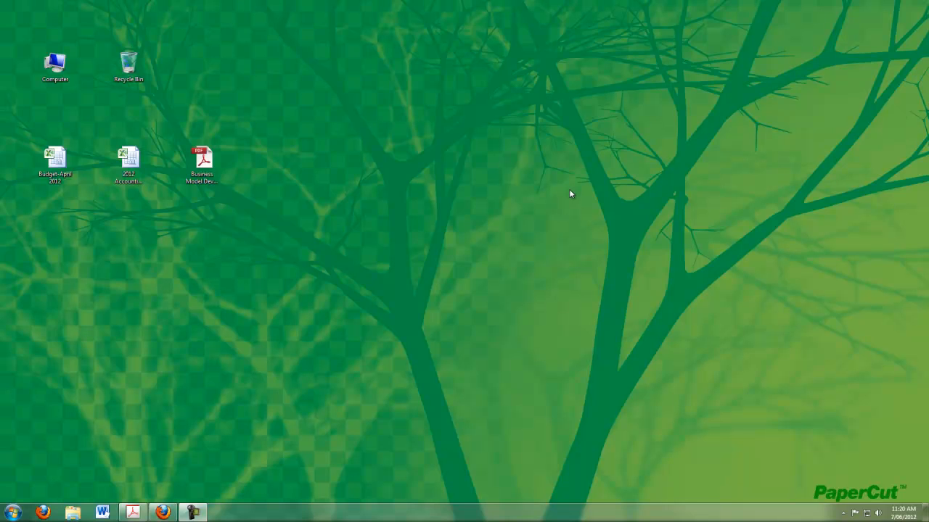
Step: Print the Business Model Development PDF, all pages, to the Office MFP printer
click(201, 161)
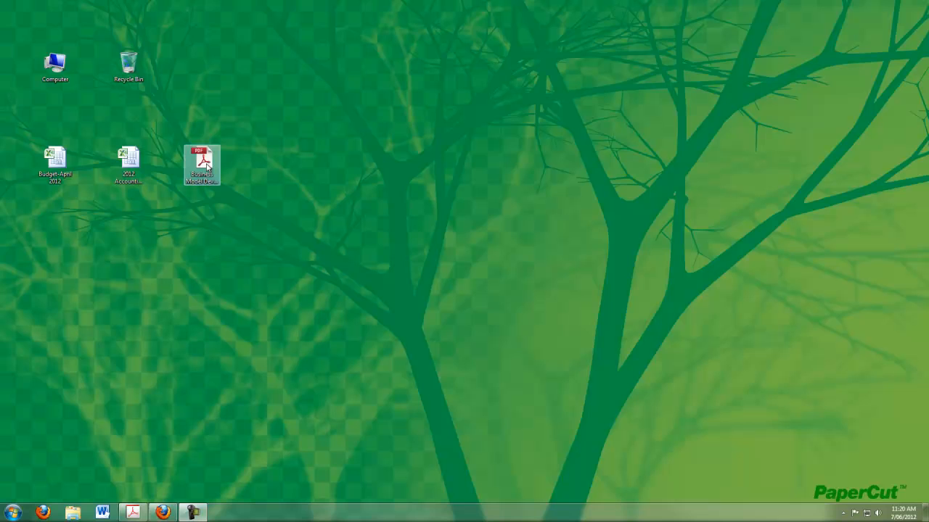
double_click(201, 164)
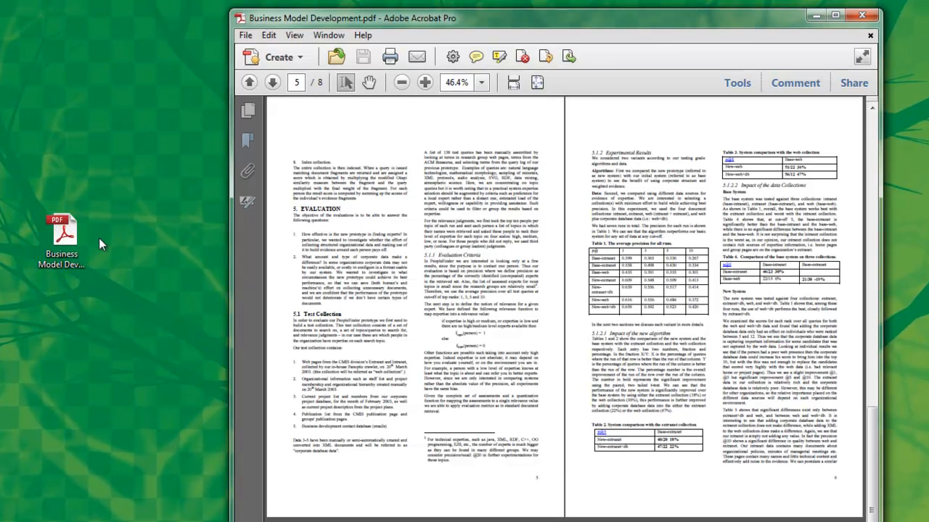
click(268, 35)
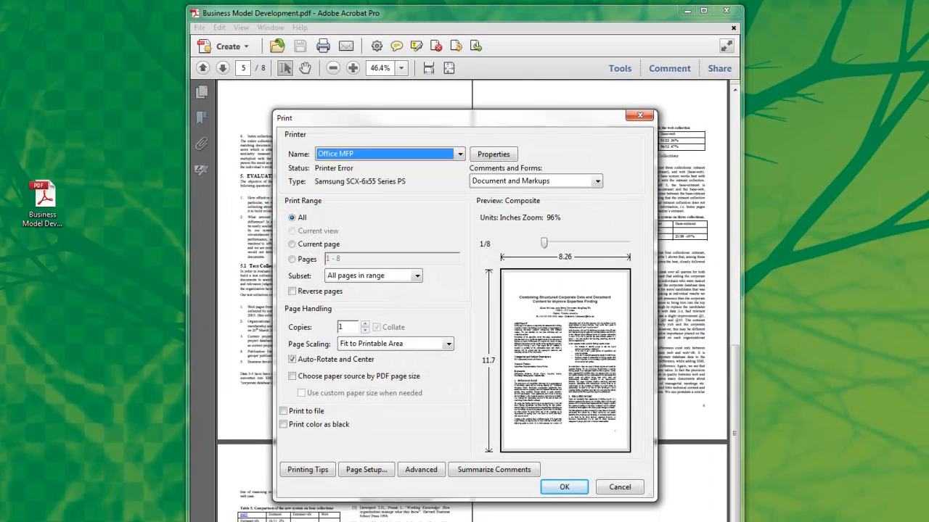
click(618, 488)
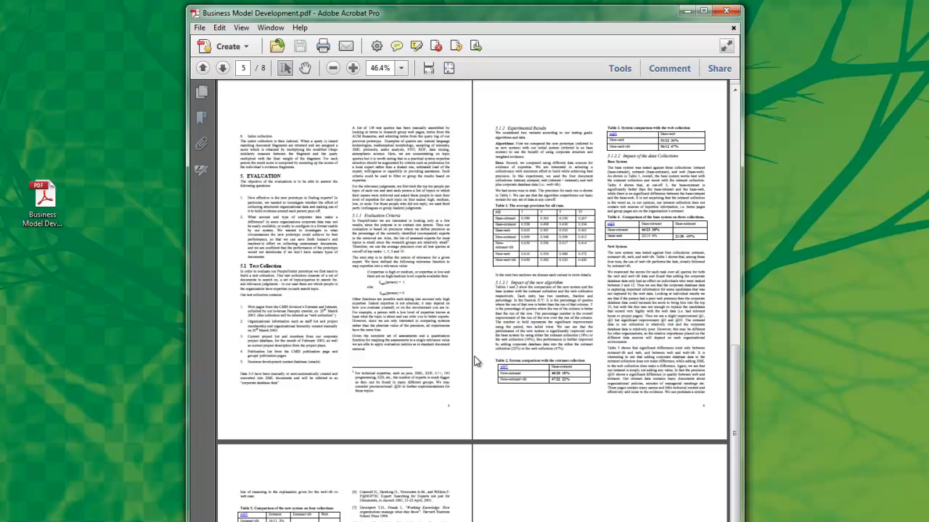
mouse_move(409, 374)
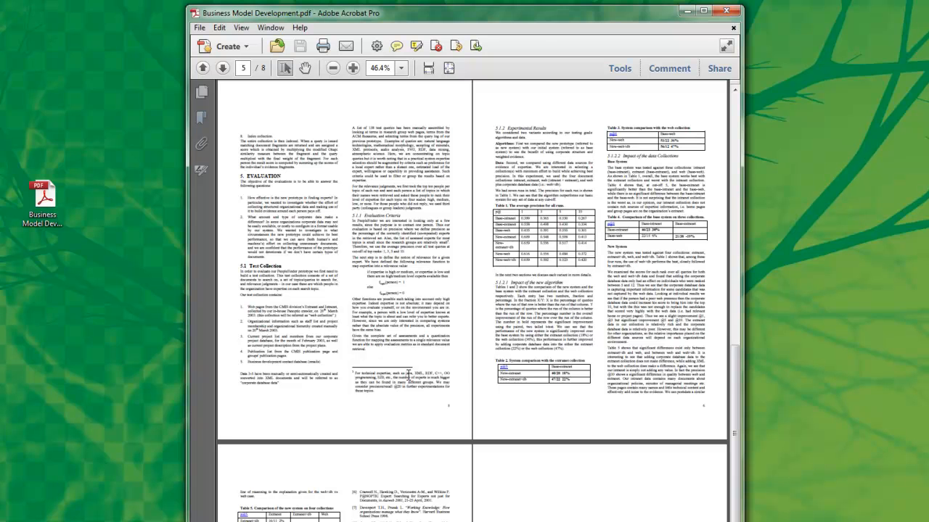
mouse_move(407, 375)
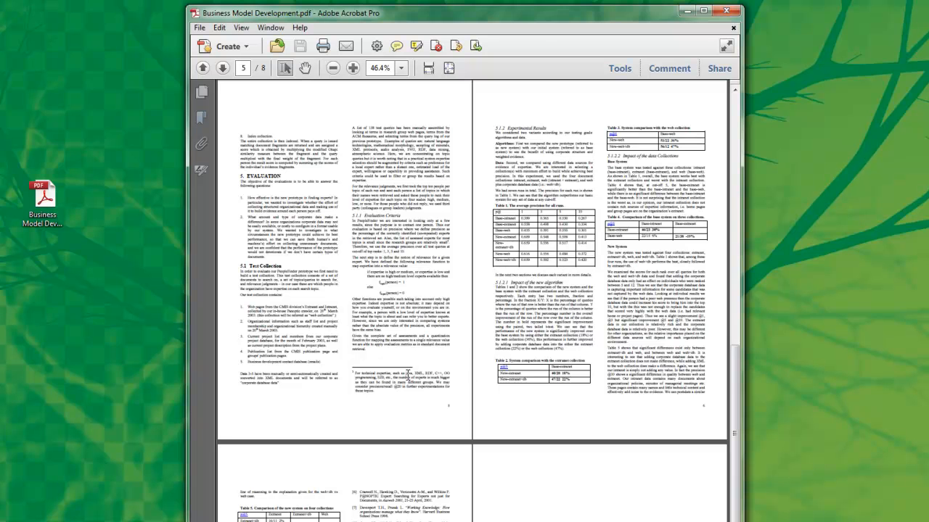